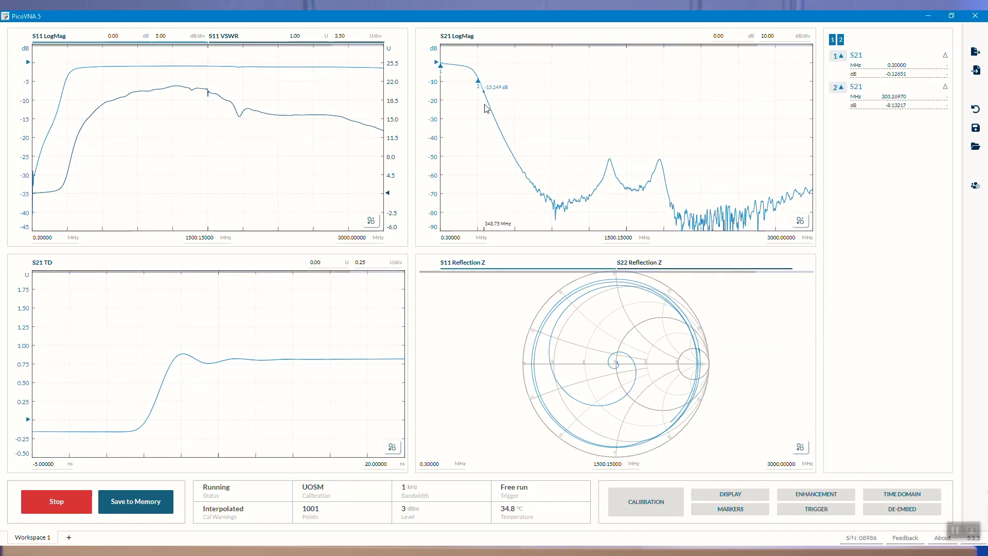
# - Add marker 3 on the S21 log-magnitude roll-off near 299 MHz
pyautogui.click(490, 106)
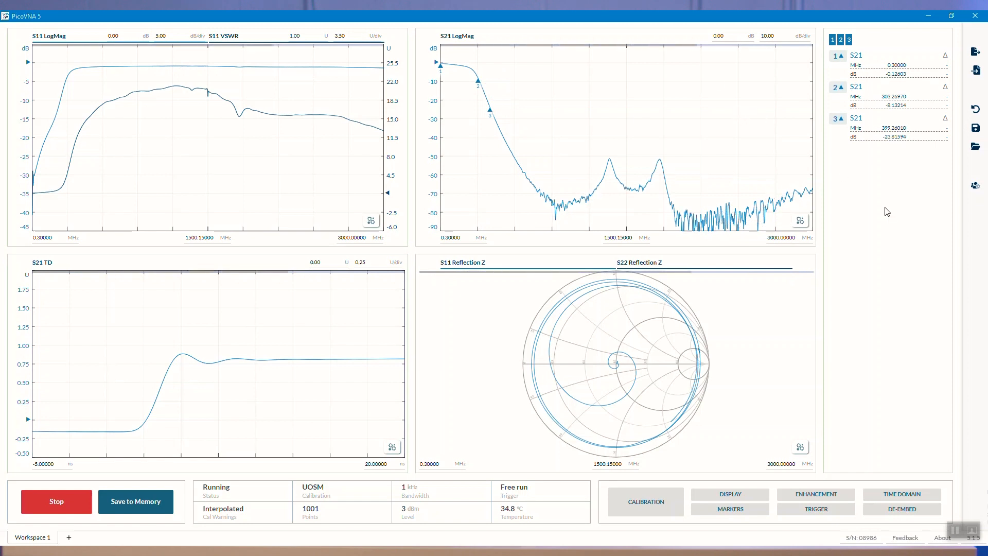
pyautogui.moveTo(569, 121)
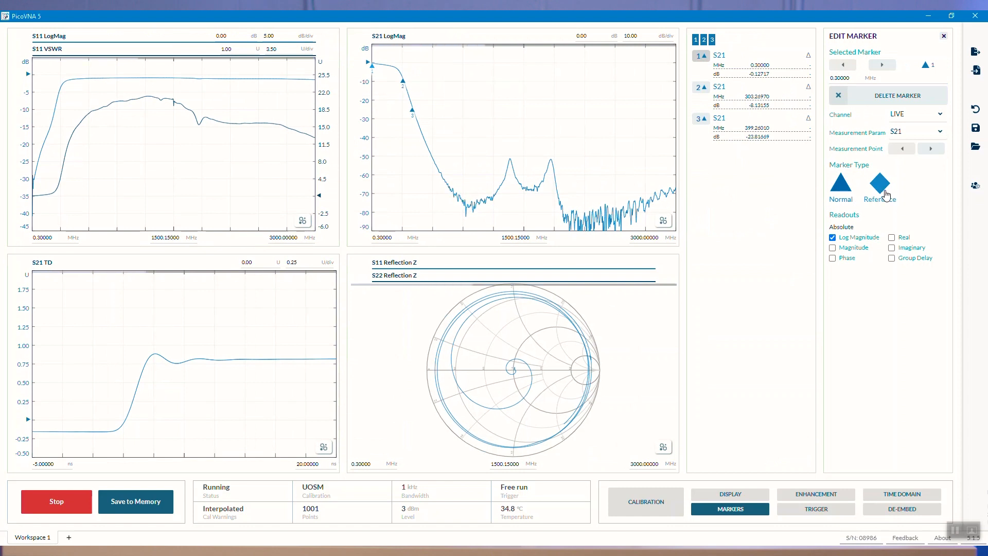
# - Set marker 1 to Reference type with markers 2 and 3 as group members reading deltas
pyautogui.click(879, 183)
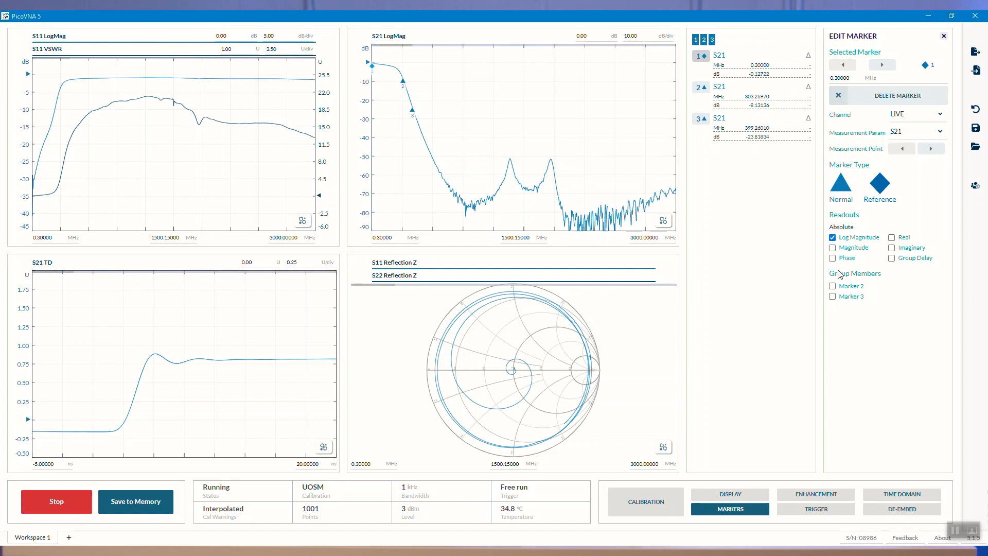
pyautogui.click(833, 285)
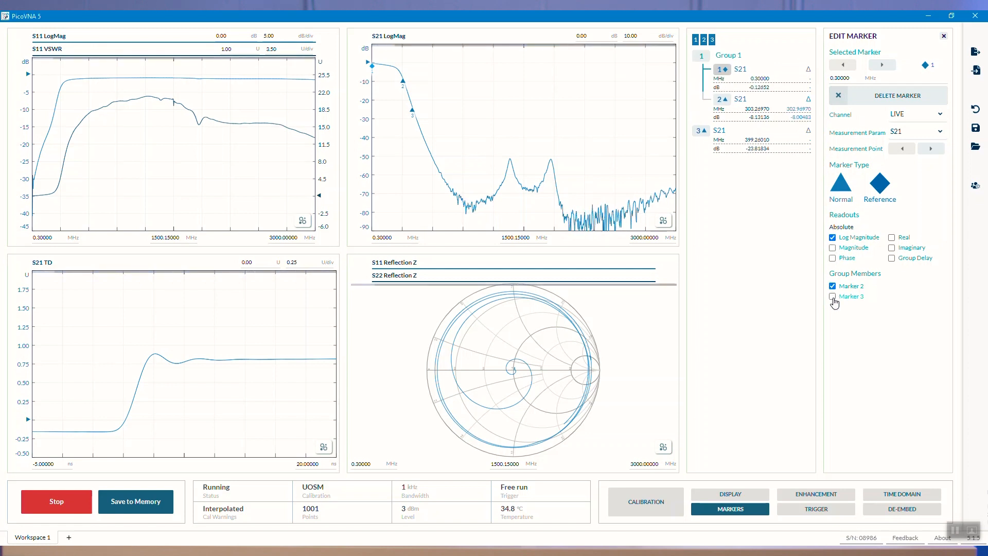
pyautogui.click(832, 296)
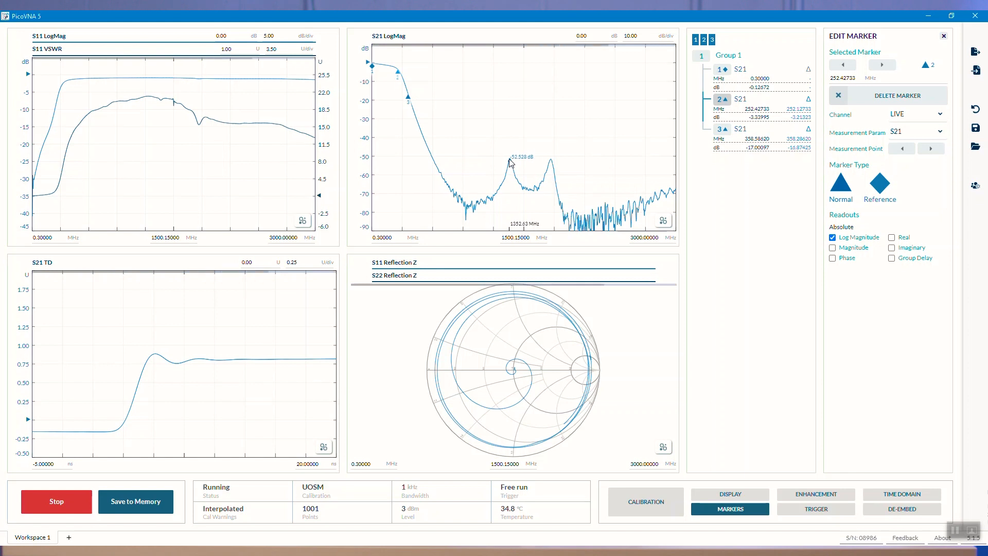
# - Add a marker on the first S21 stopband peak near 1350 MHz
pyautogui.click(509, 162)
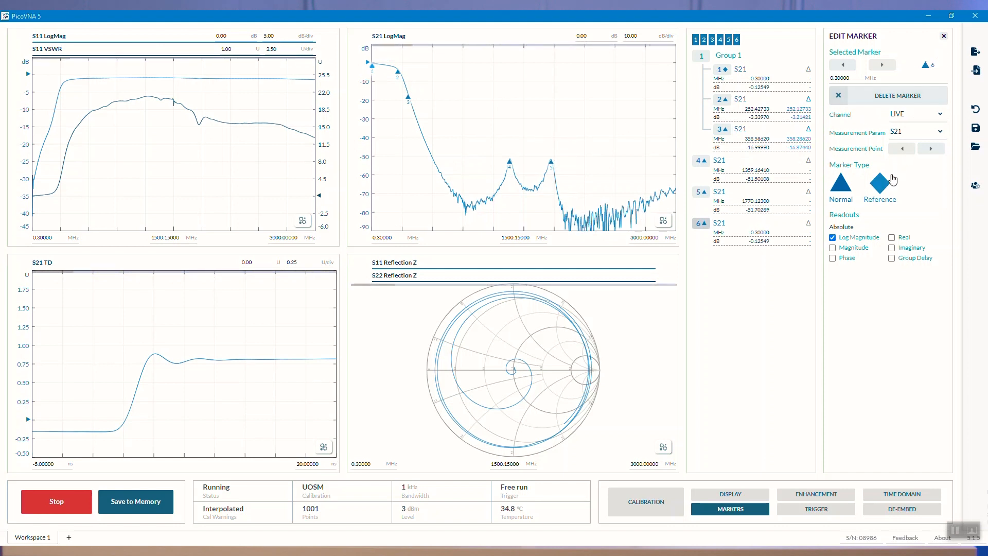
# - Set marker 6 to Reference type with markers 4 and 5 as Group 6 members
pyautogui.click(880, 187)
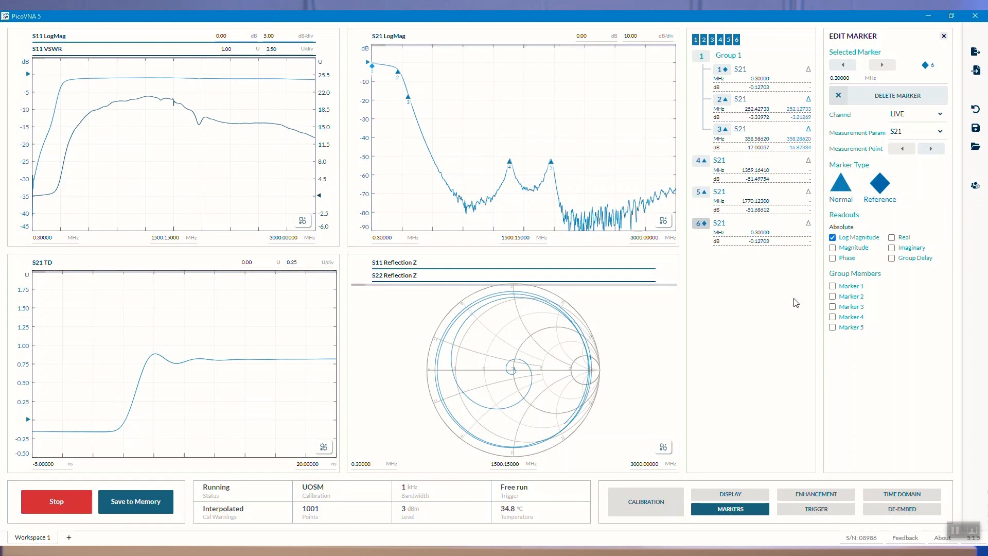
pyautogui.click(833, 316)
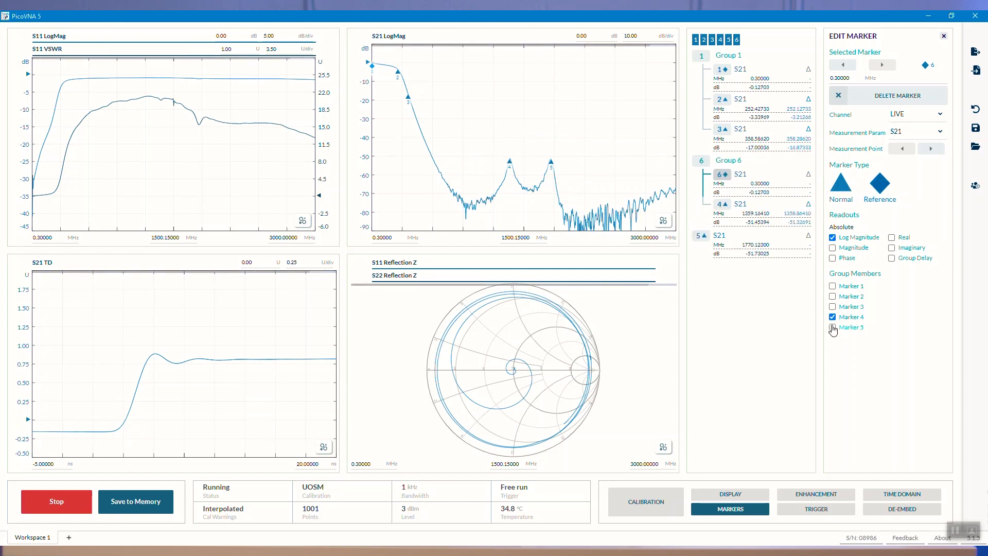
pyautogui.click(832, 327)
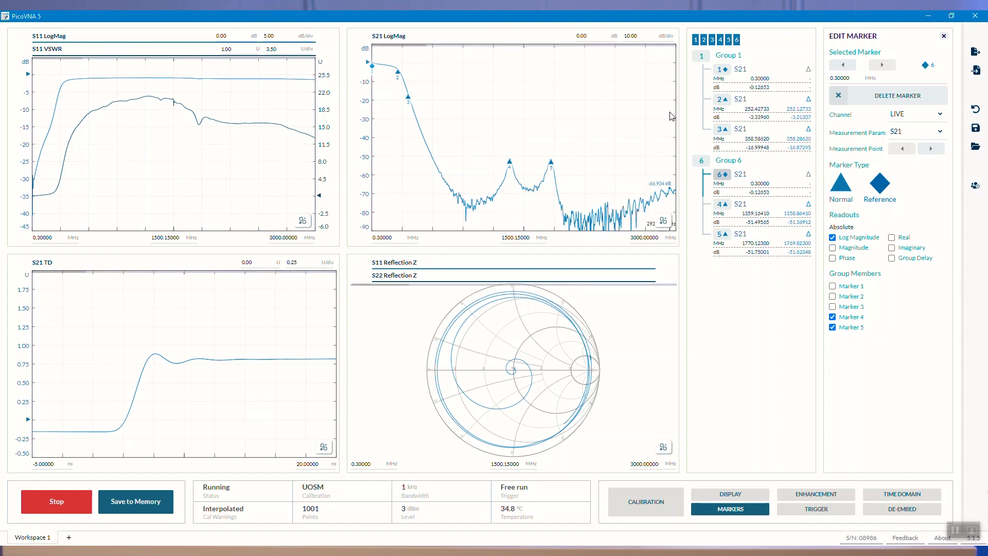
# - Enable group delay readout for Group 1, and magnitude, phase and real readouts for Group 6
pyautogui.click(728, 55)
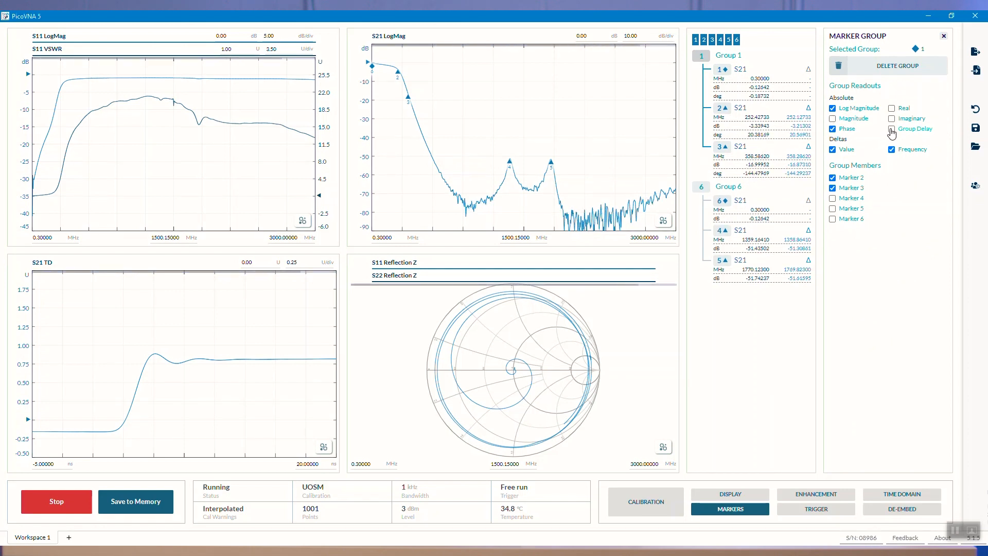
pyautogui.click(892, 129)
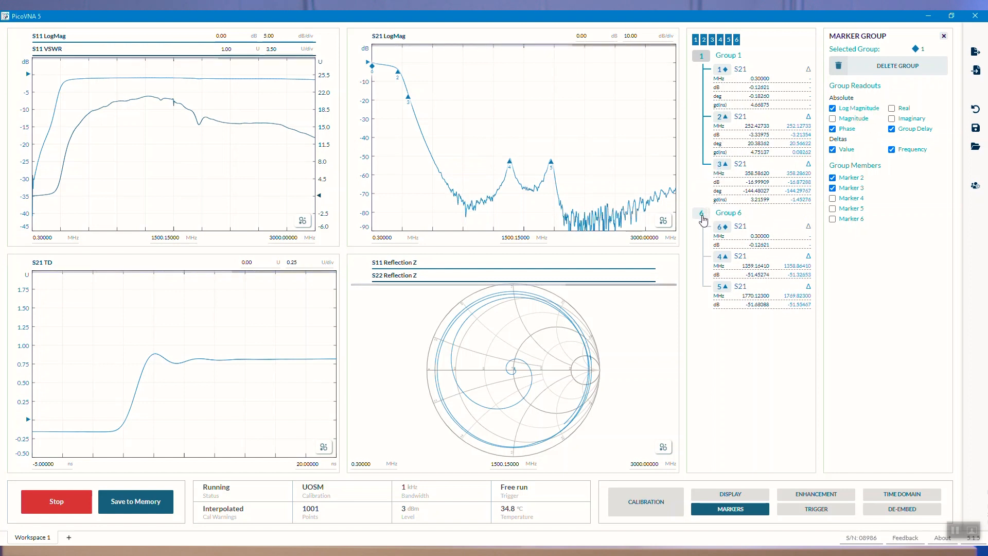
pyautogui.click(729, 212)
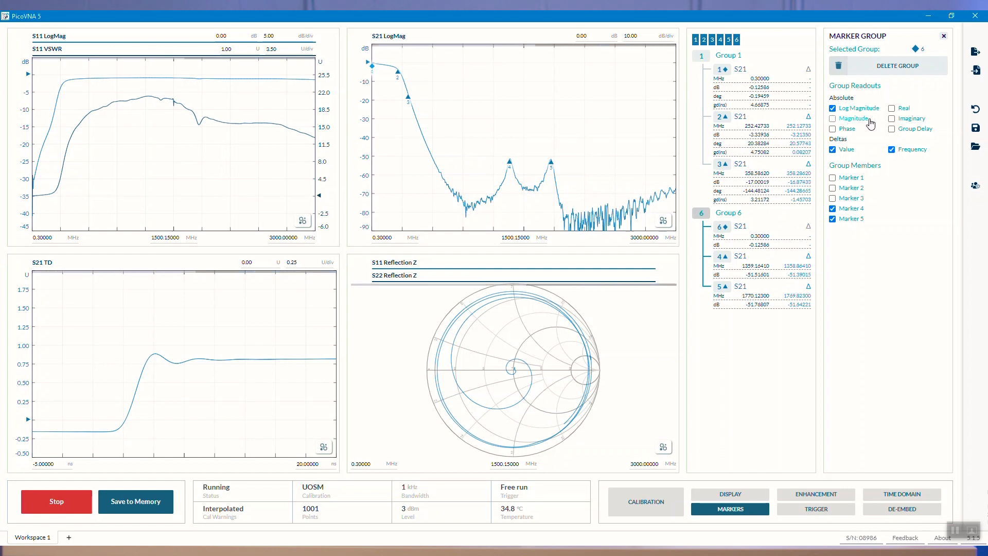
pyautogui.click(832, 119)
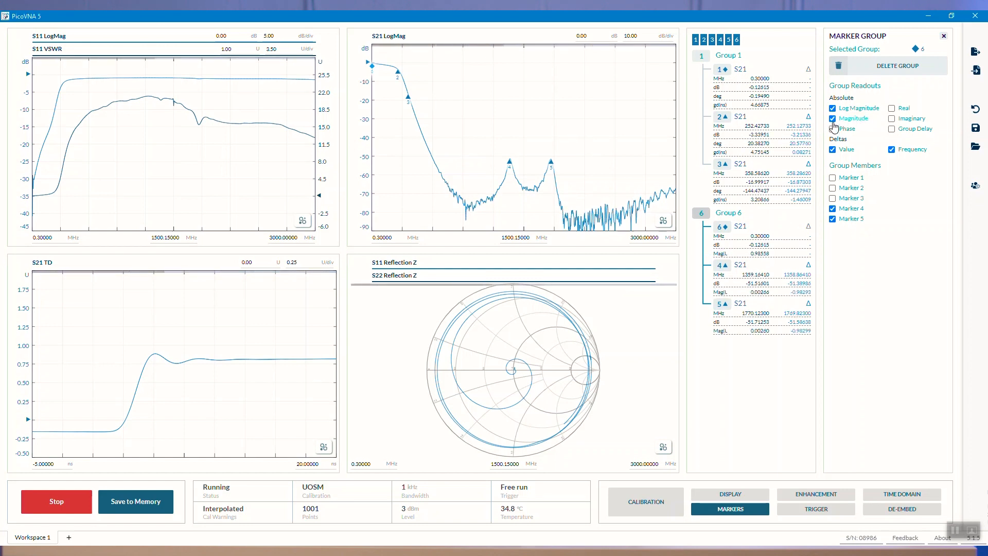
pyautogui.click(833, 128)
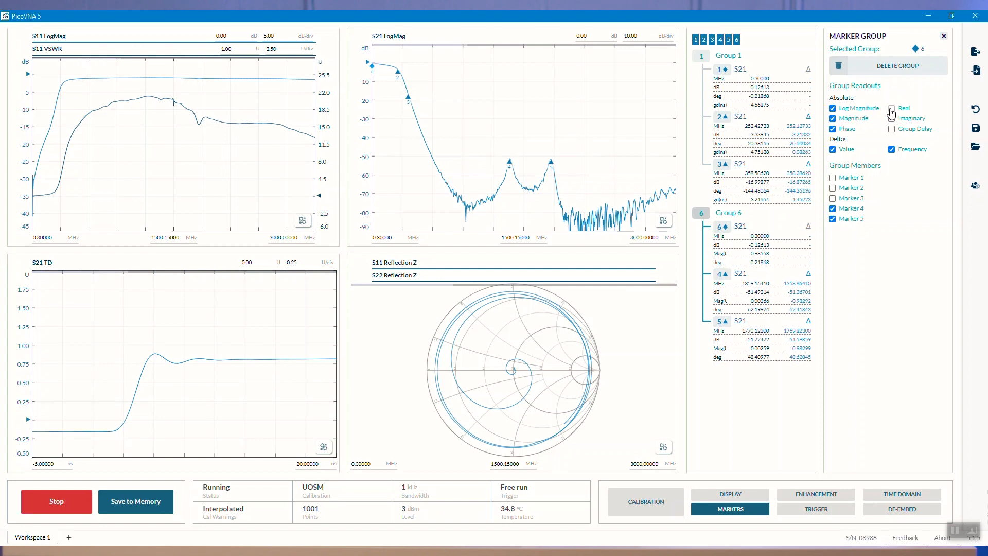
pyautogui.click(892, 129)
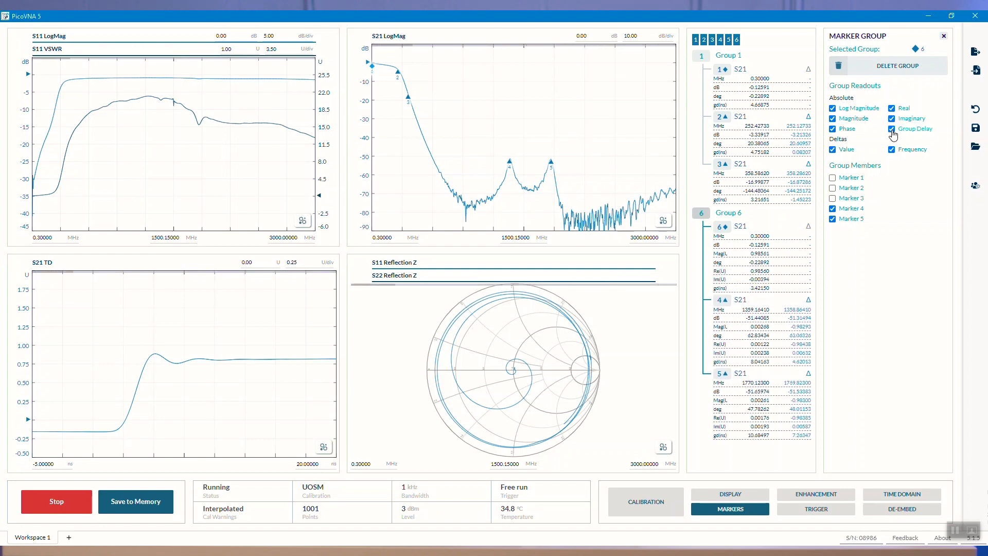